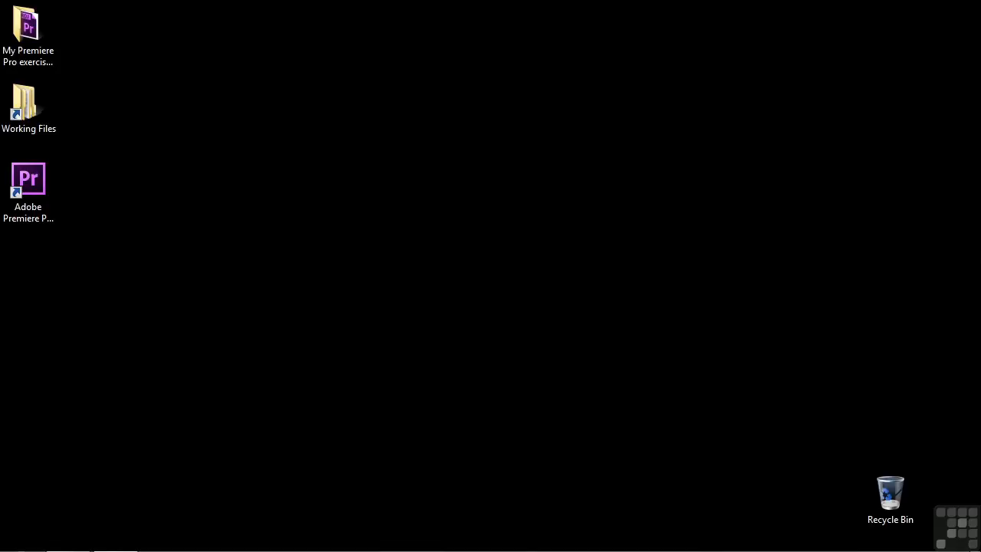
- Launch Premiere and set the new project's location to Desktop > My Premiere Pro exercise files
left_click(28, 178)
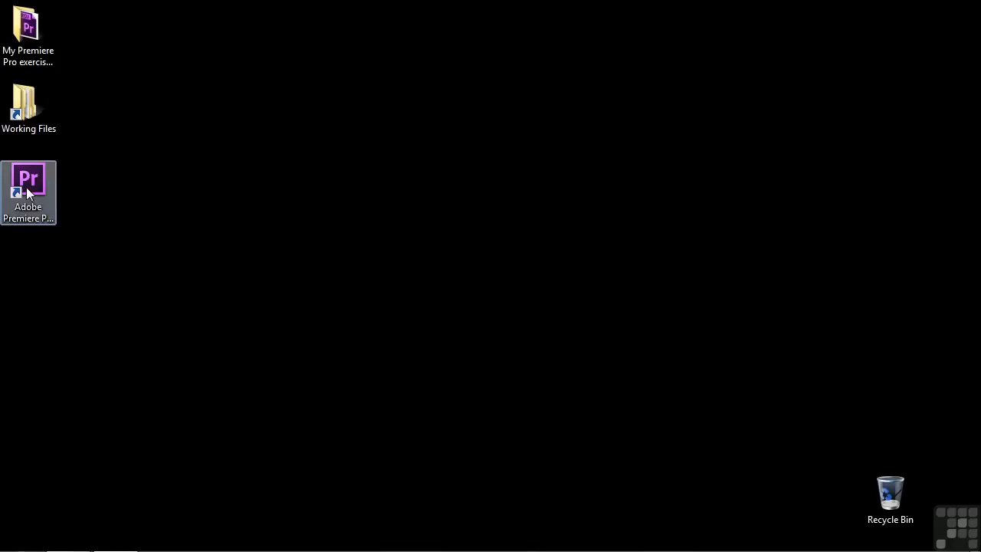
double_click(28, 184)
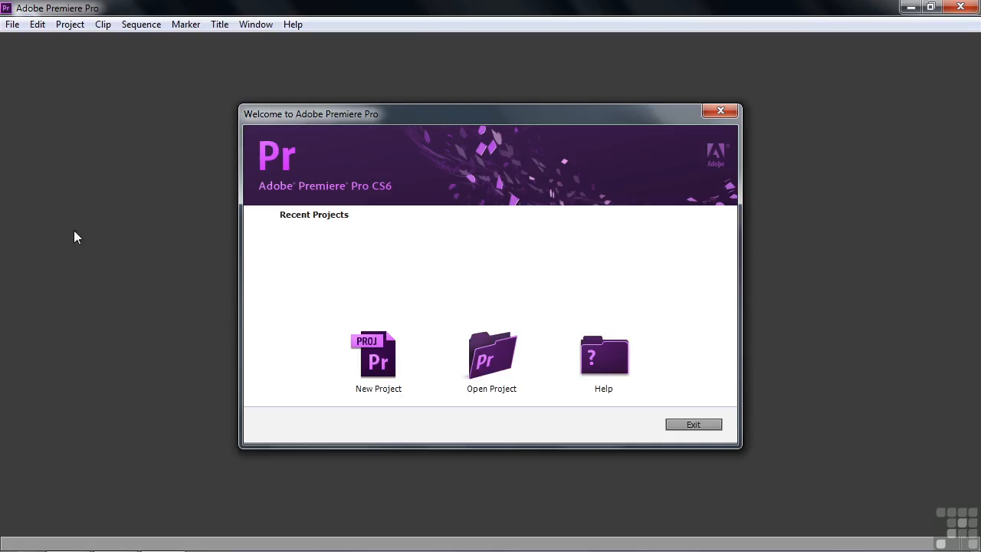
left_click(378, 356)
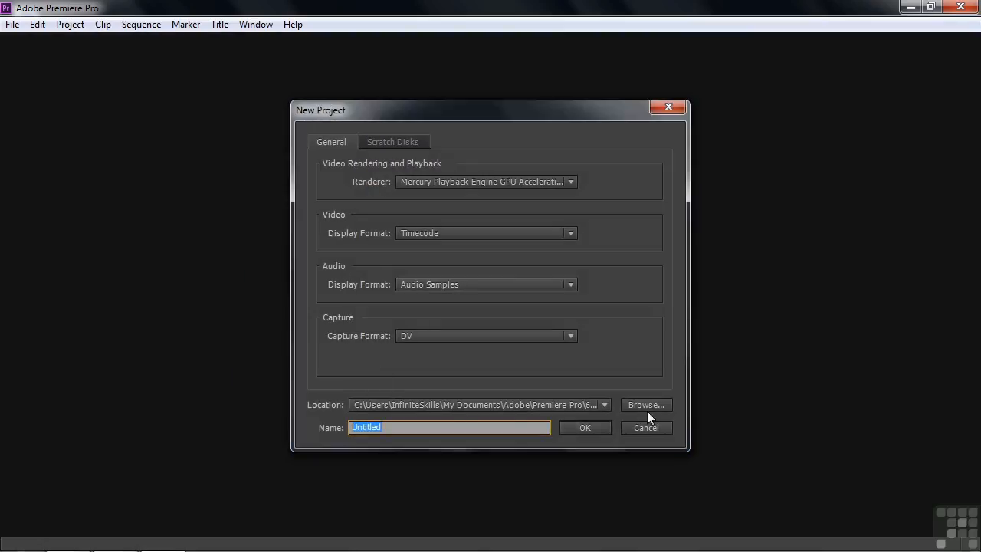
left_click(645, 404)
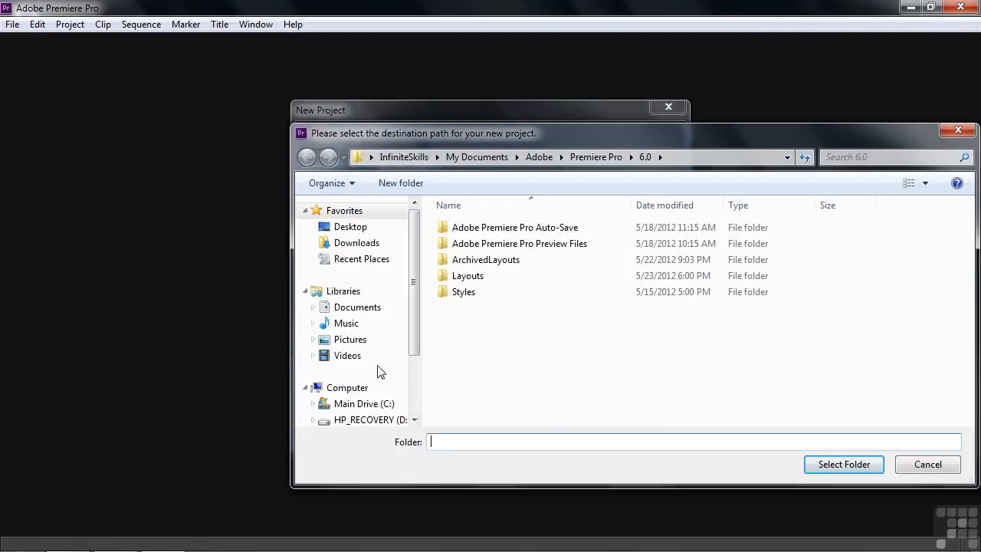
left_click(350, 226)
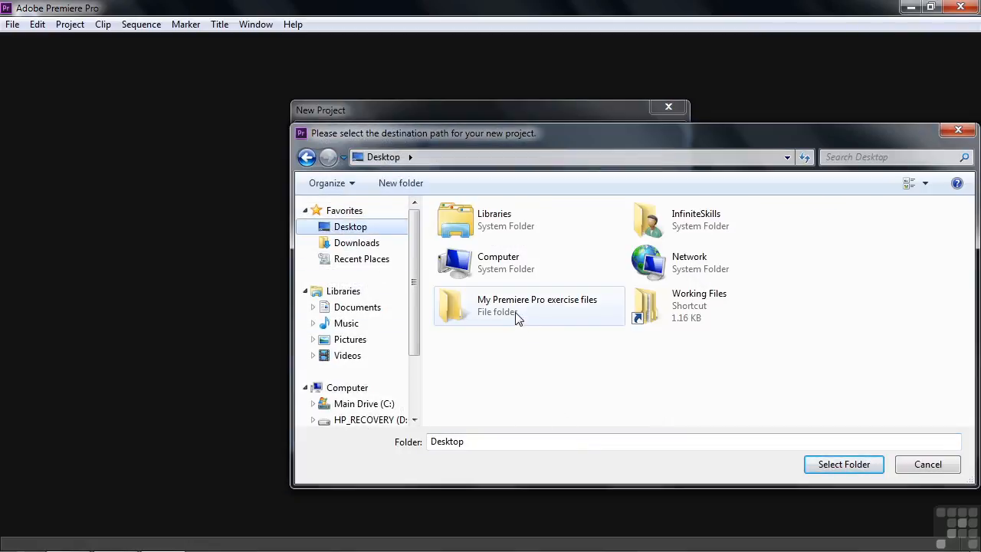
left_click(529, 305)
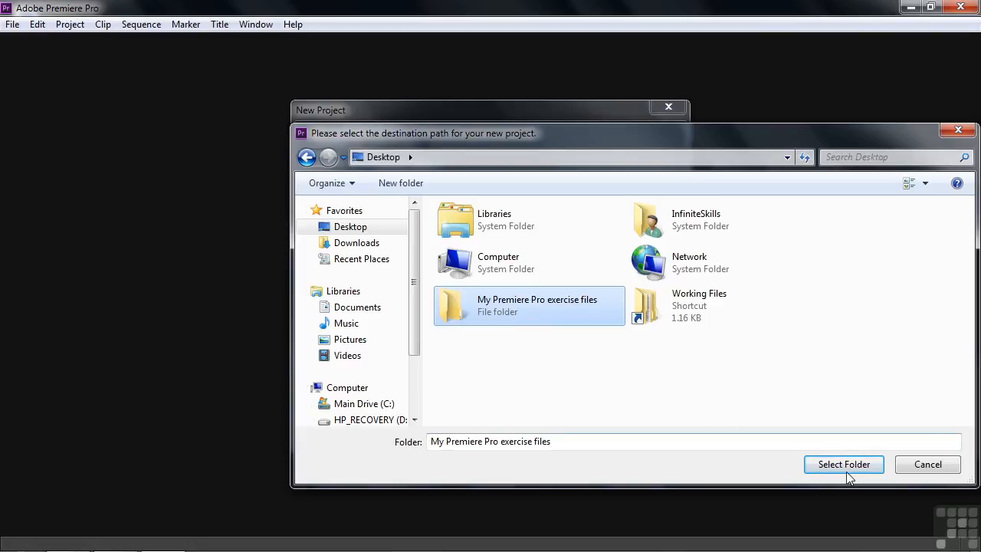
left_click(843, 464)
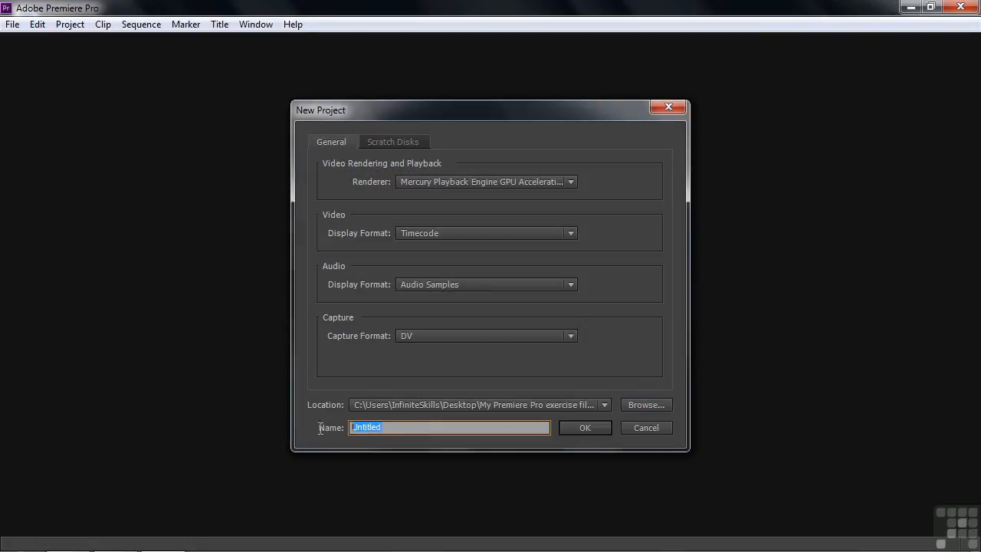
- Name the project 'adding' and create it
type("adding")
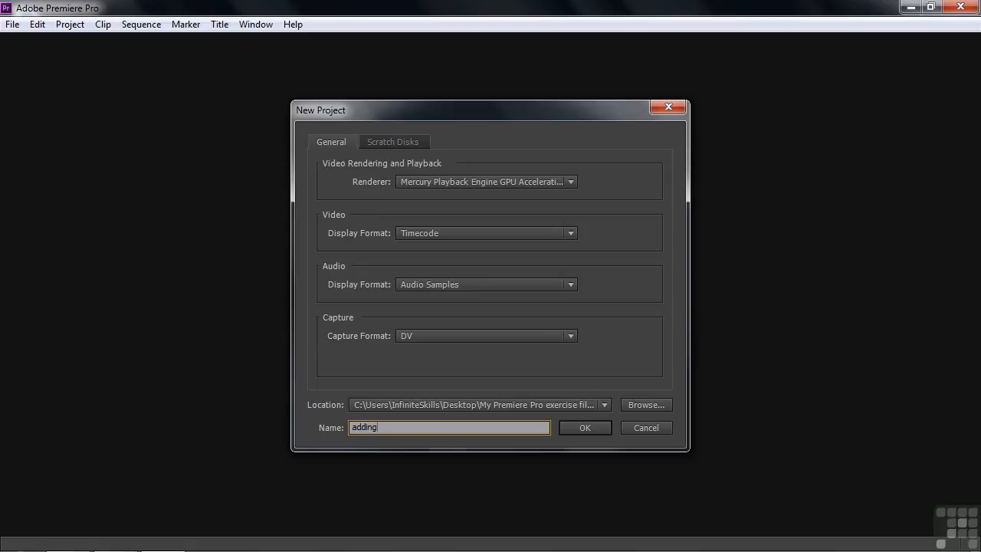
left_click(584, 427)
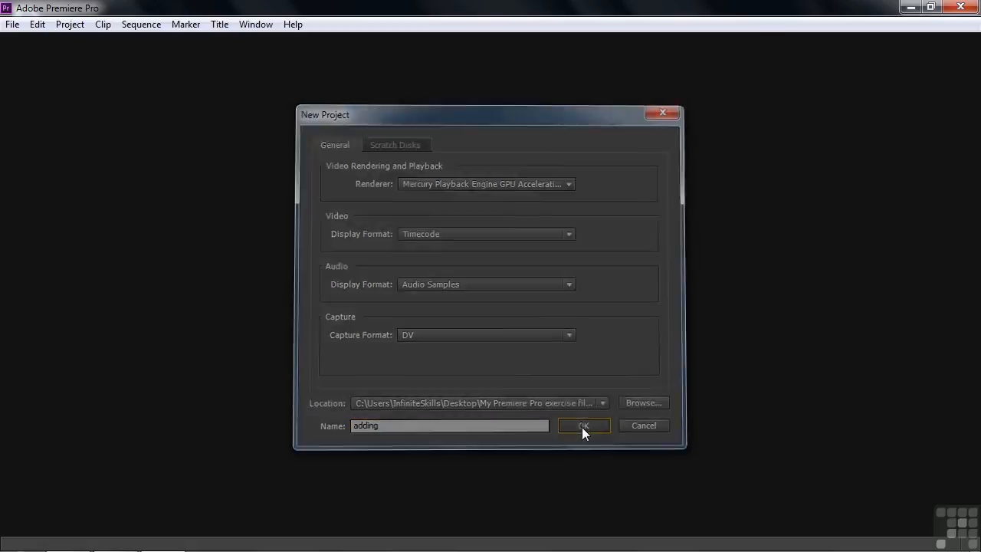
left_click(583, 426)
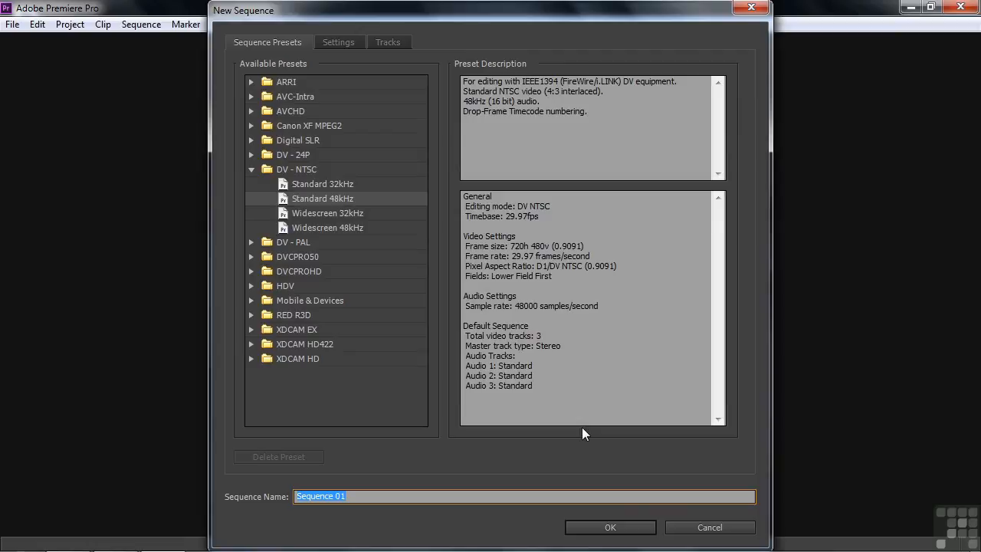
mouse_move(691, 531)
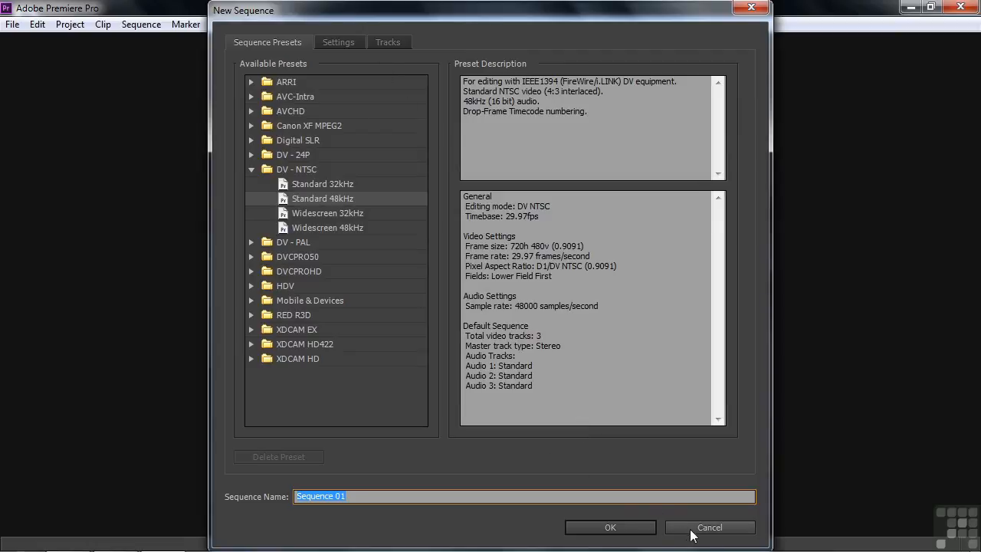
- Skip sequence creation and import clips scenic-1 through scenic-9
left_click(708, 526)
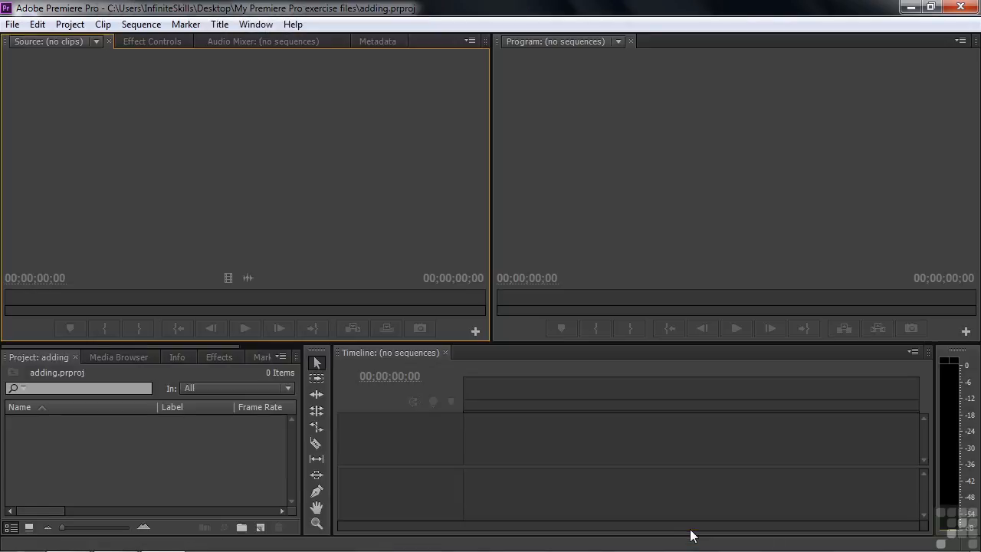
mouse_move(89, 460)
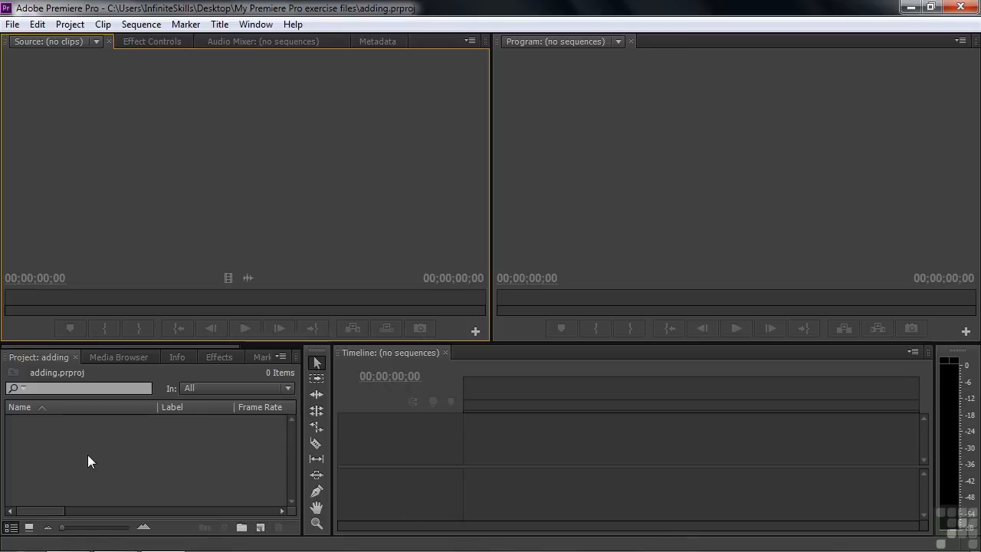
mouse_move(149, 458)
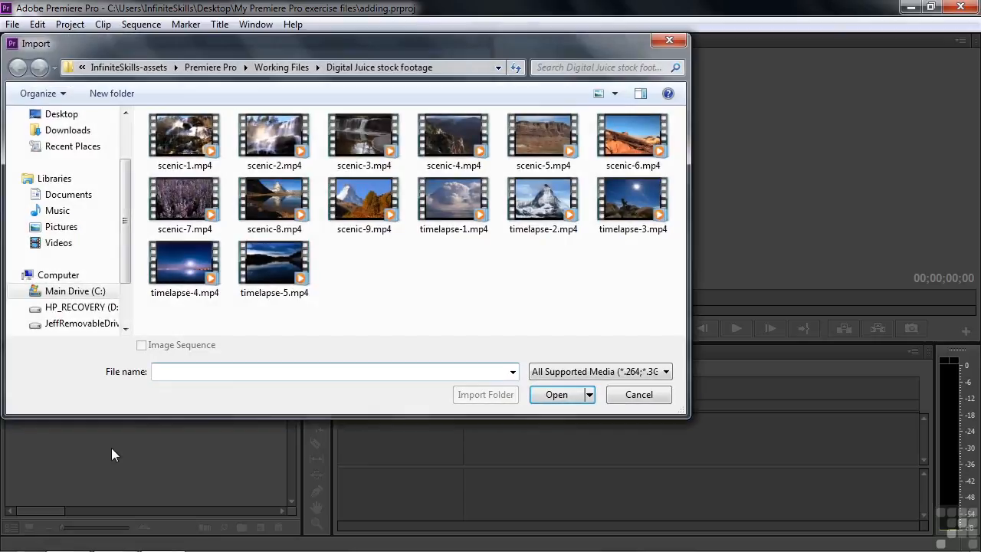
mouse_move(281, 68)
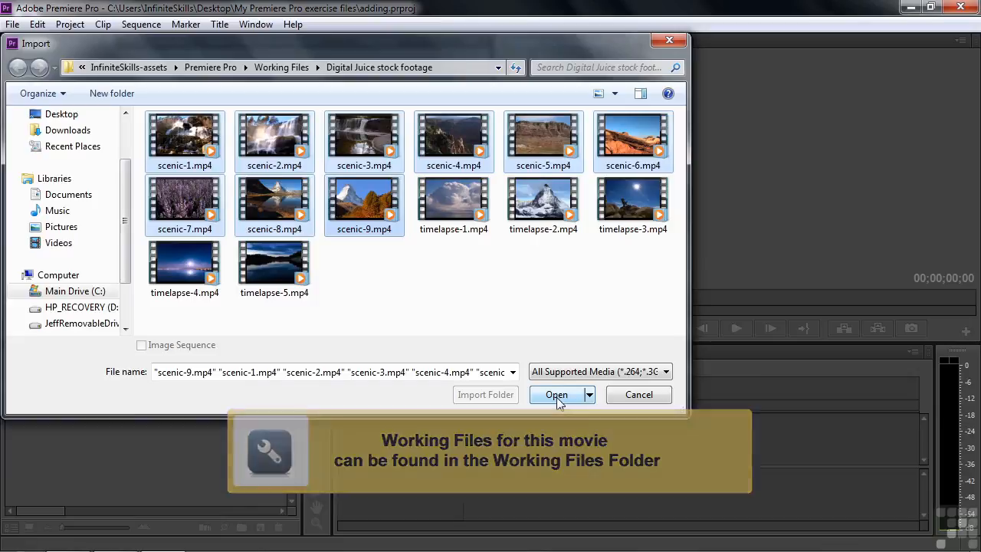
left_click(556, 394)
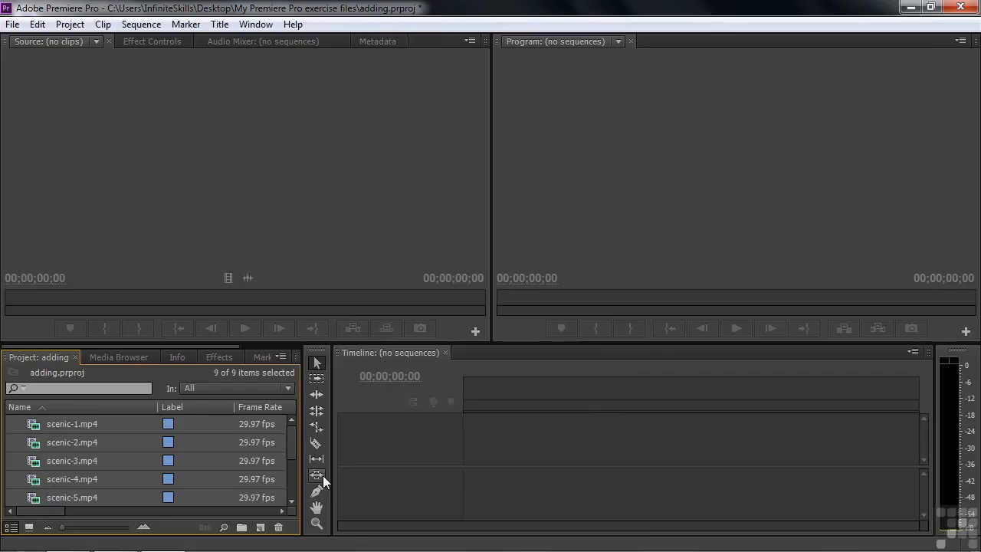
mouse_move(15, 431)
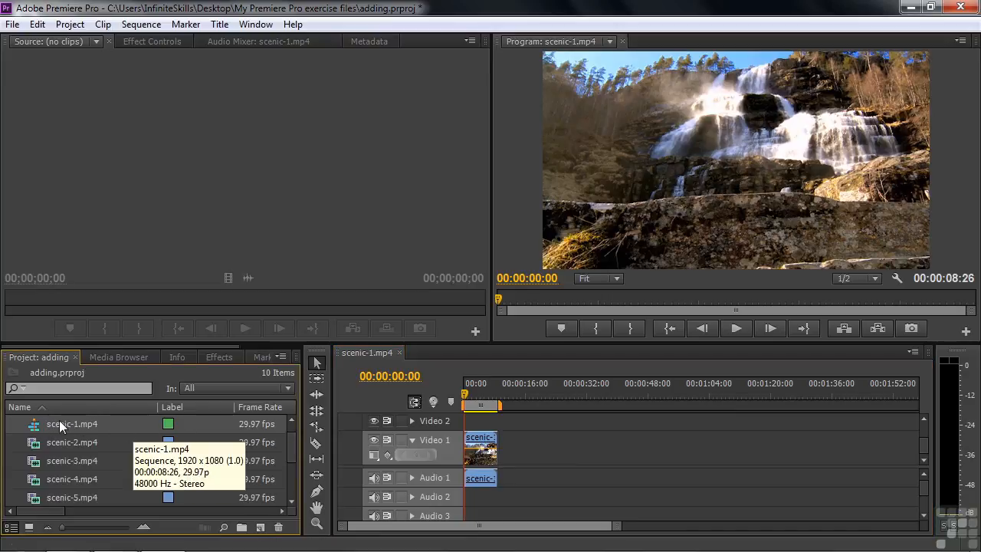
- Rename the scenic-1 sequence in the Project panel to 'Scenic sequence'
double_click(72, 423)
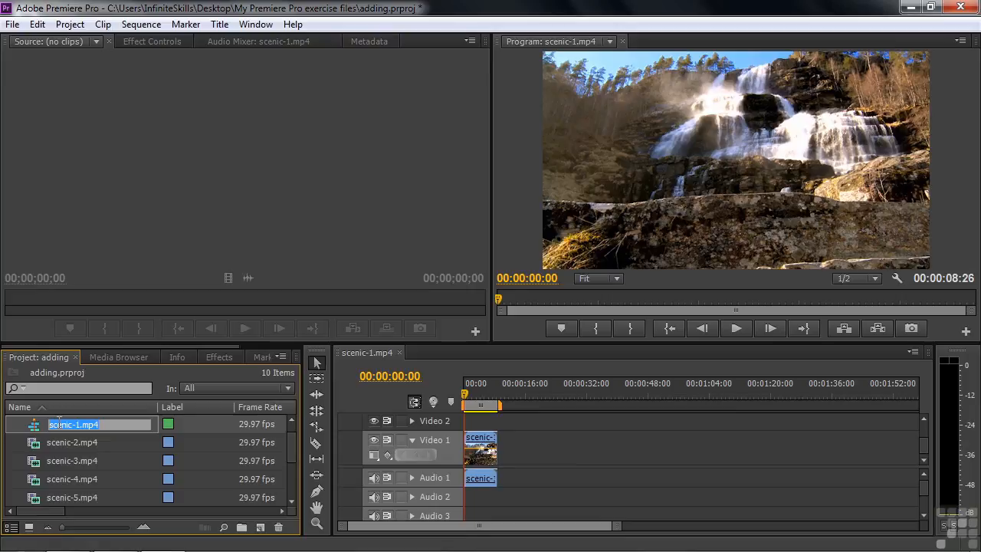
type("Scenic sequence")
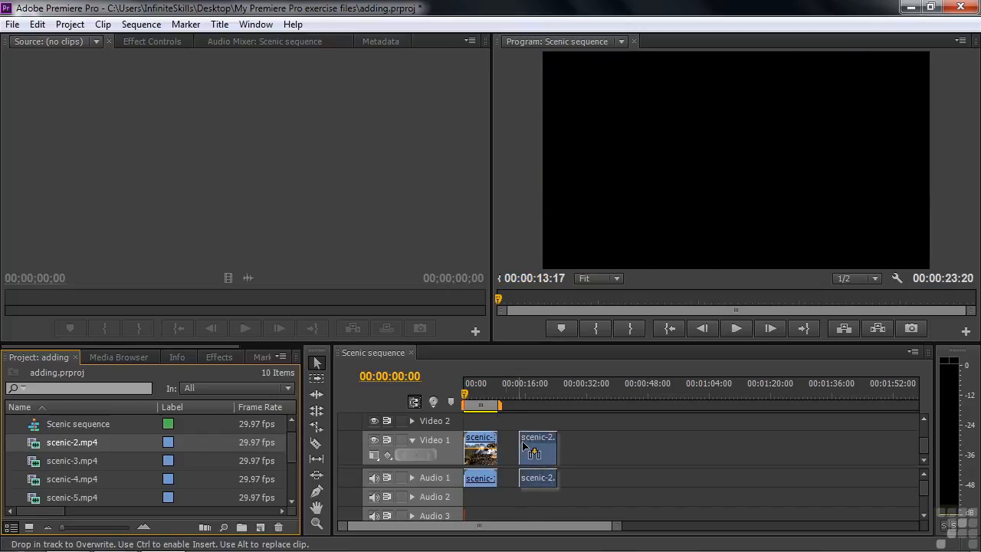
- Drop scenic-2 onto Video 1 and snap it against the end of scenic-1
left_click_drag(536, 448, 617, 448)
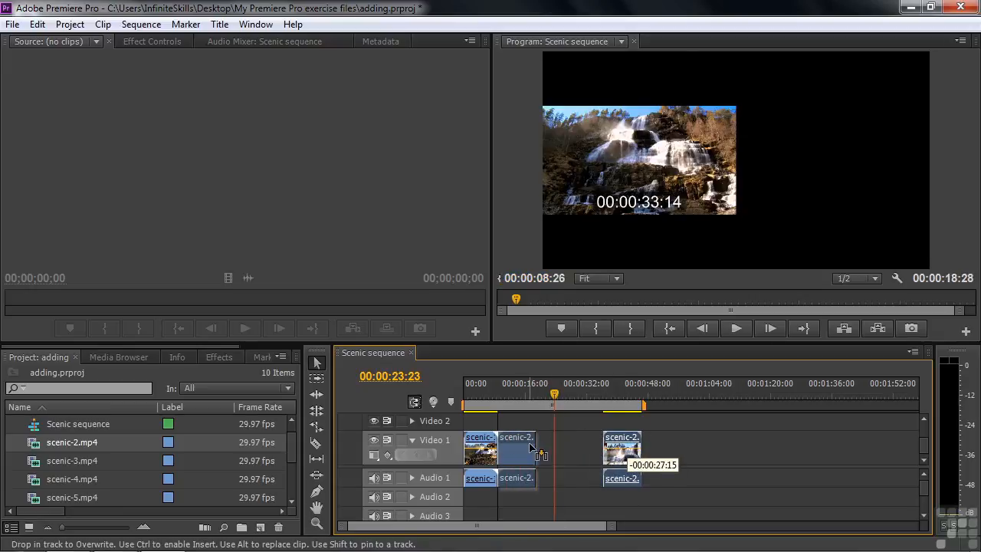
left_click_drag(514, 448, 534, 448)
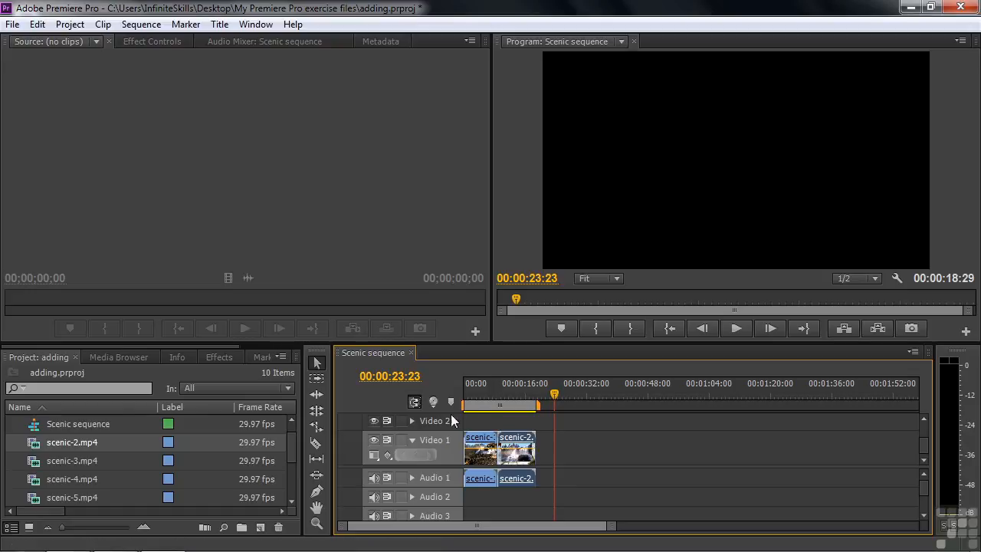
mouse_move(414, 402)
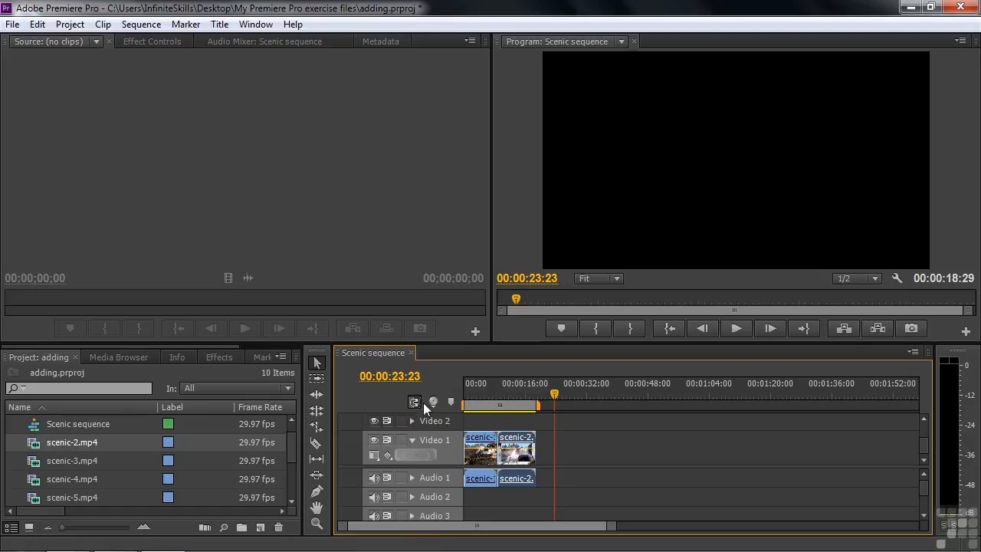
mouse_move(413, 402)
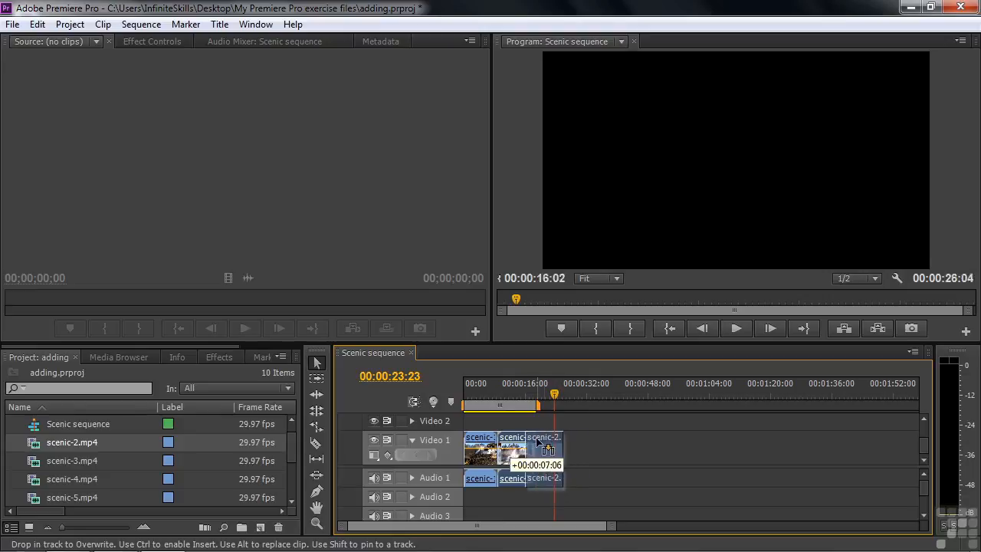
left_click_drag(543, 448, 521, 448)
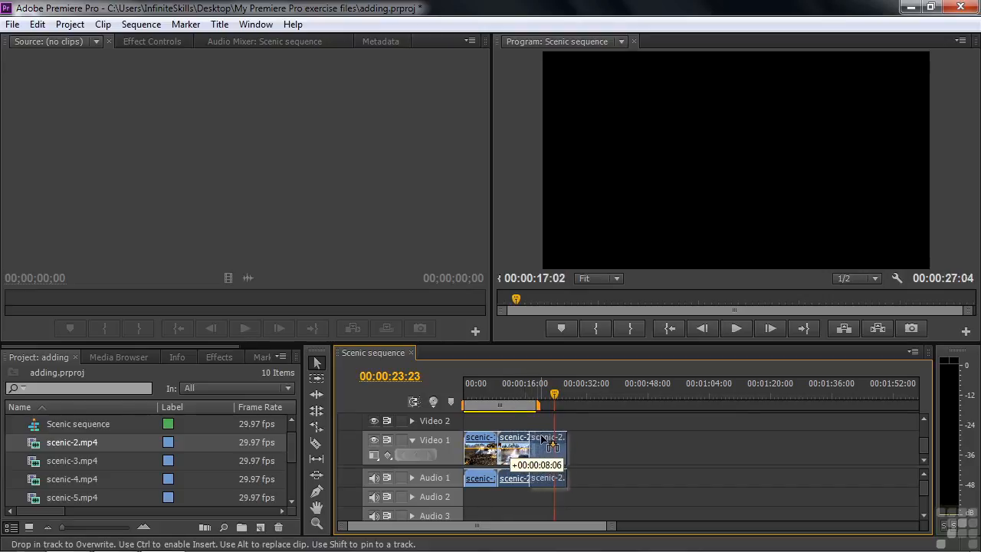
left_click_drag(552, 448, 524, 448)
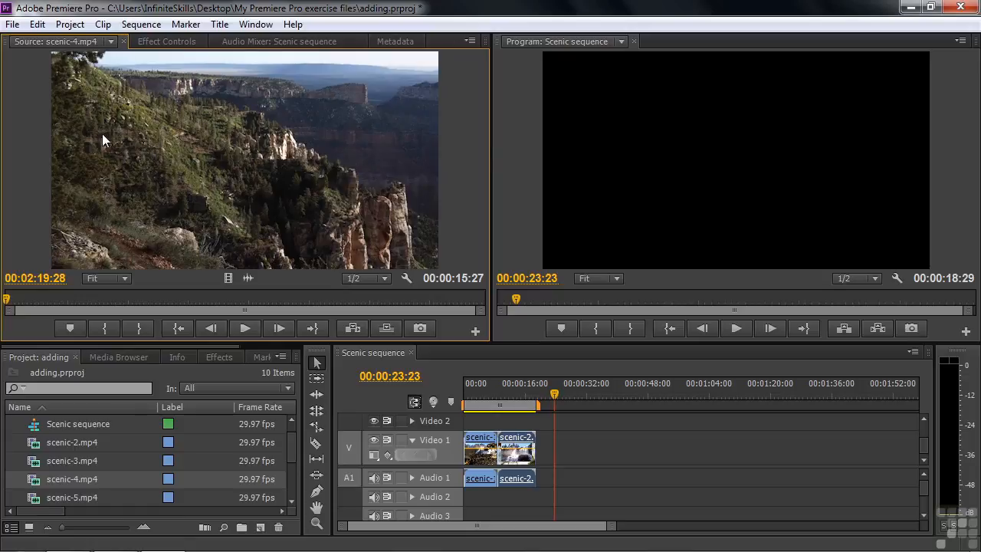
mouse_move(168, 147)
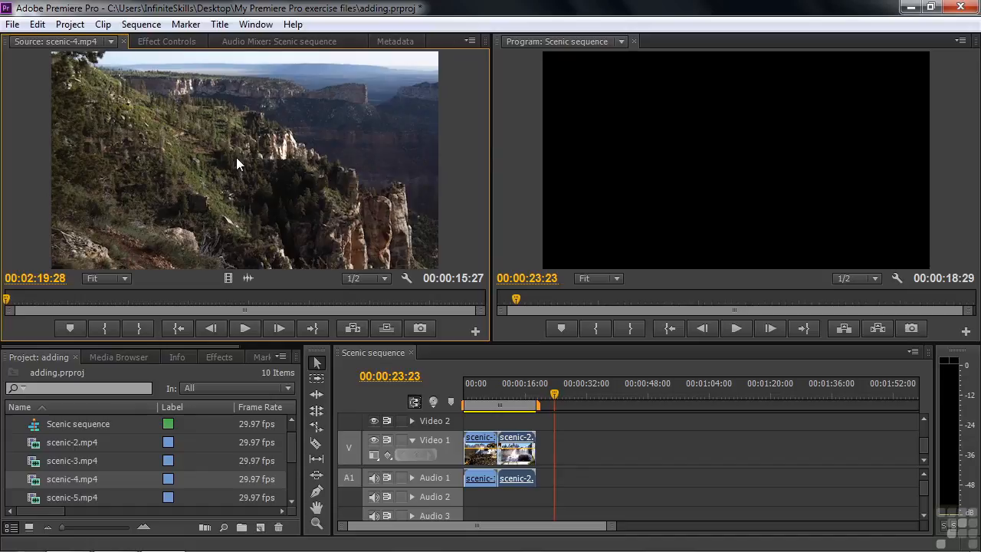
- Drag scenic-4 from the Source Monitor onto Video 1 after the scenic-2 clips
left_click_drag(237, 161, 566, 452)
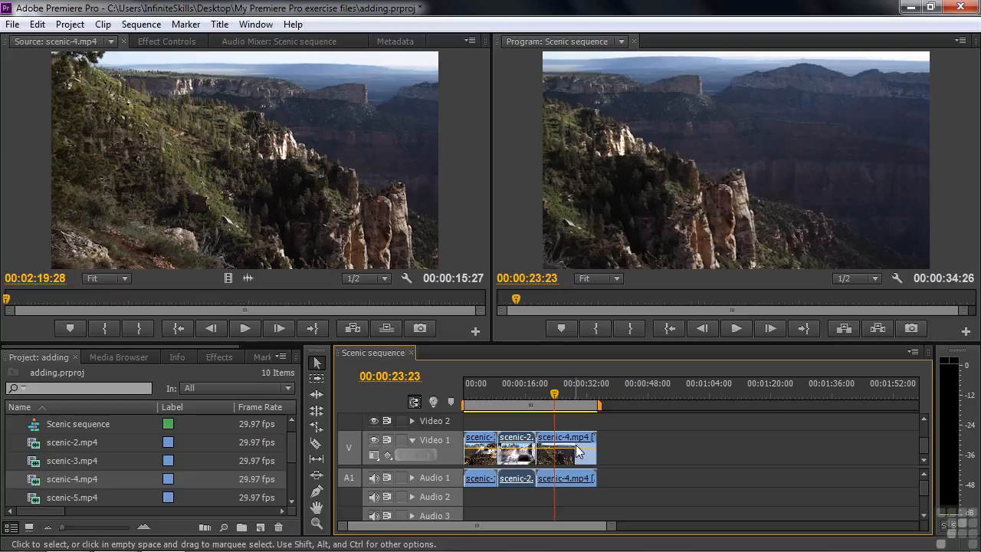
scroll("down", 3)
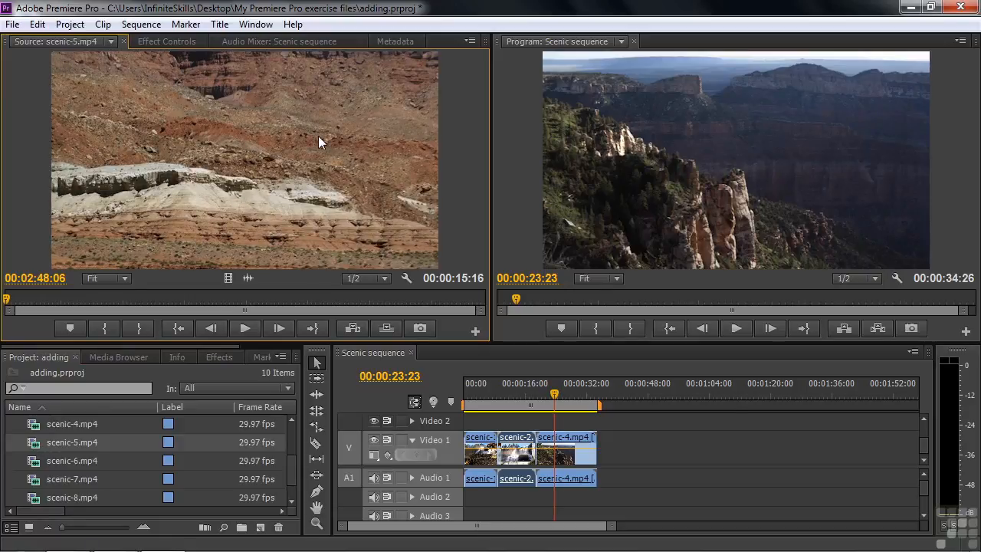
mouse_move(270, 191)
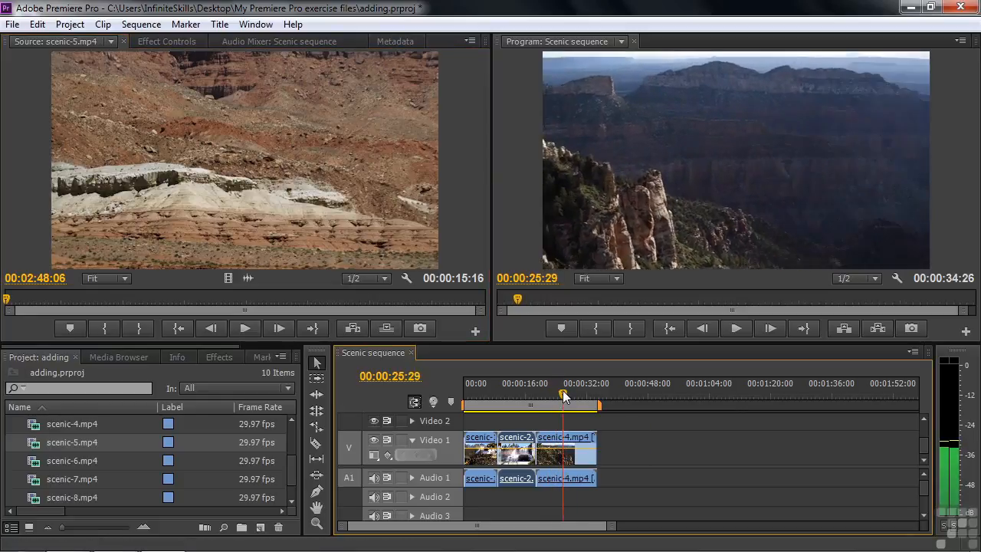
- Scrub and play the three-clip sequence, then park the playhead at scenic-4's start
left_click_drag(563, 396, 554, 396)
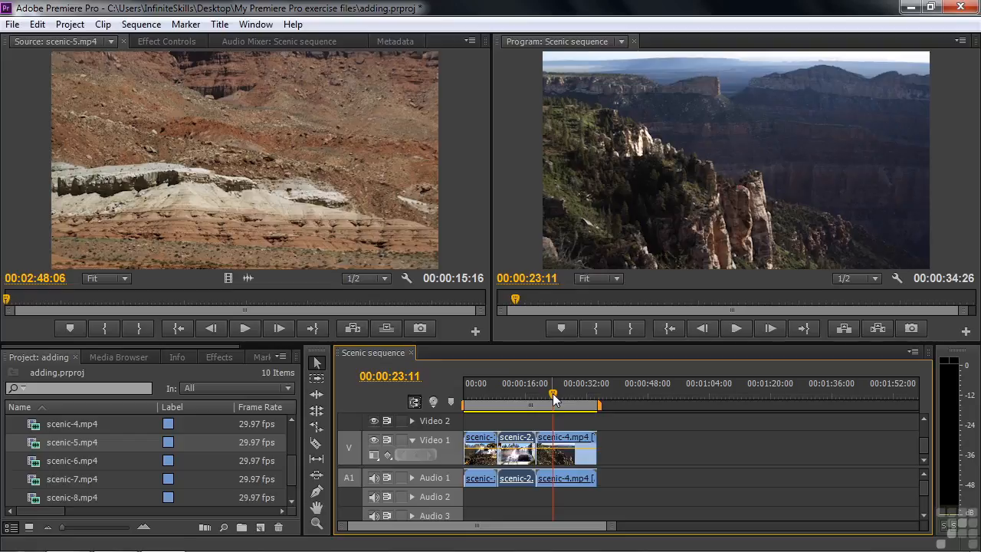
key("up")
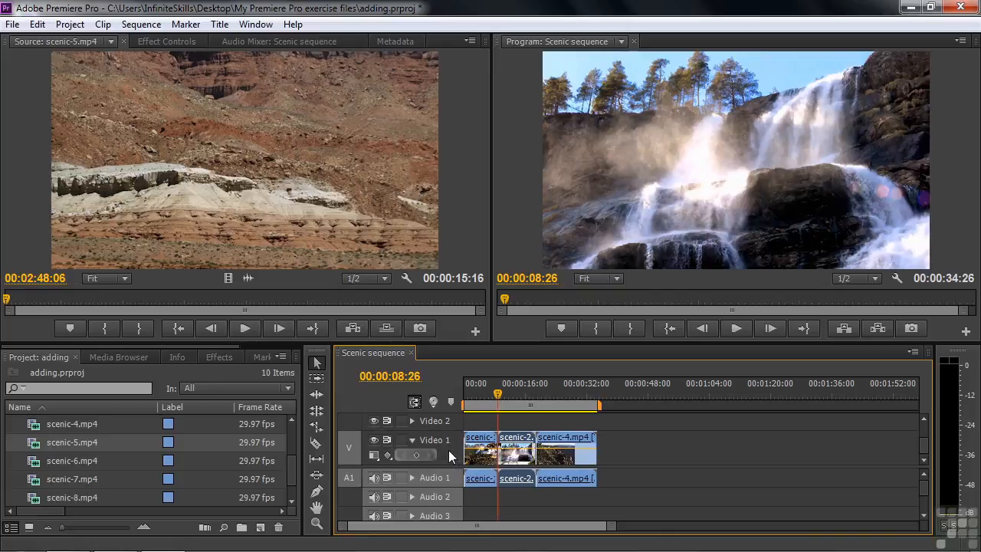
mouse_move(459, 483)
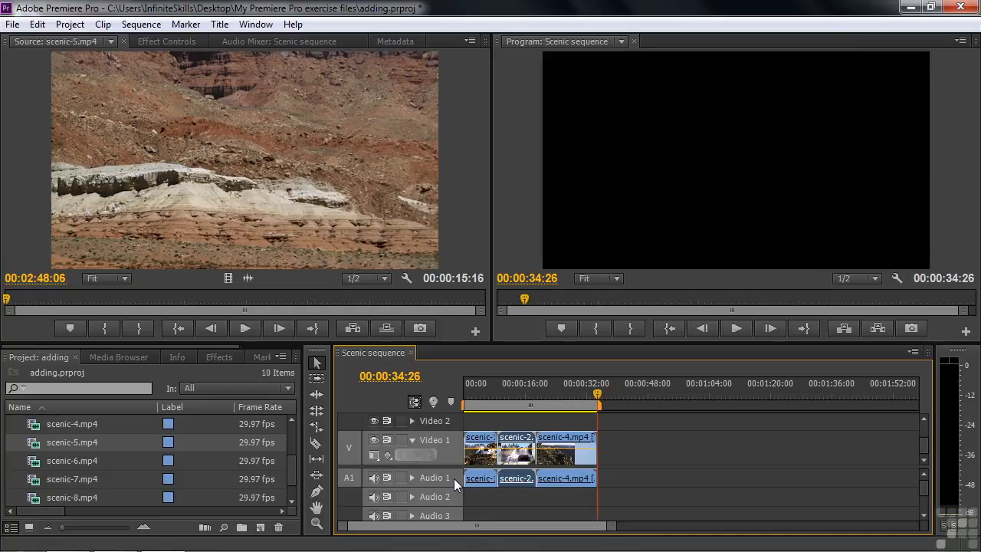
left_click(537, 394)
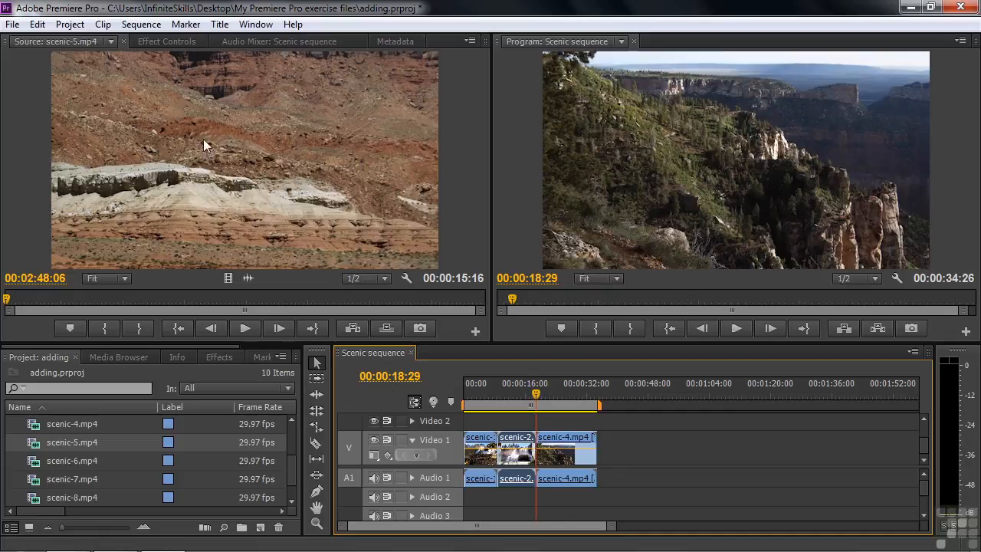
mouse_move(279, 159)
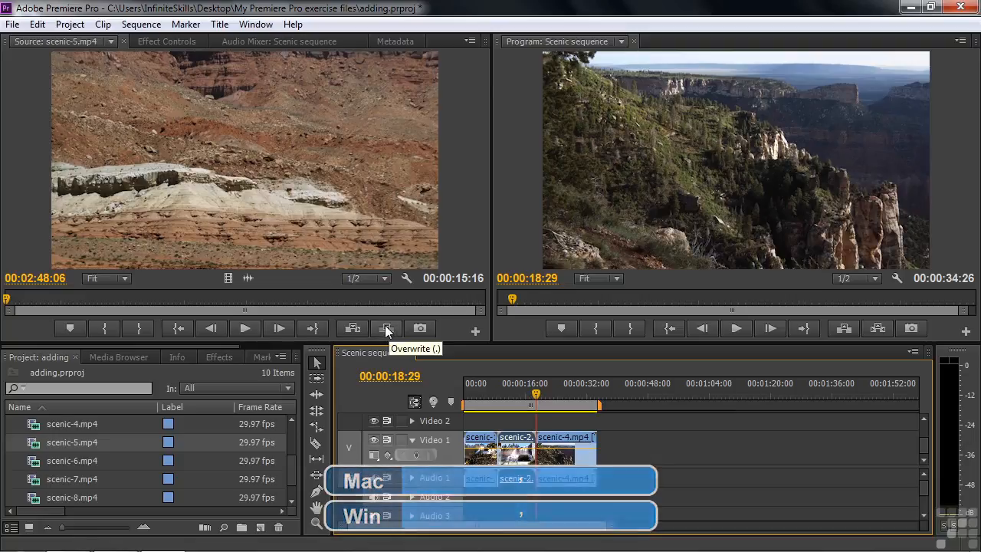
mouse_move(351, 328)
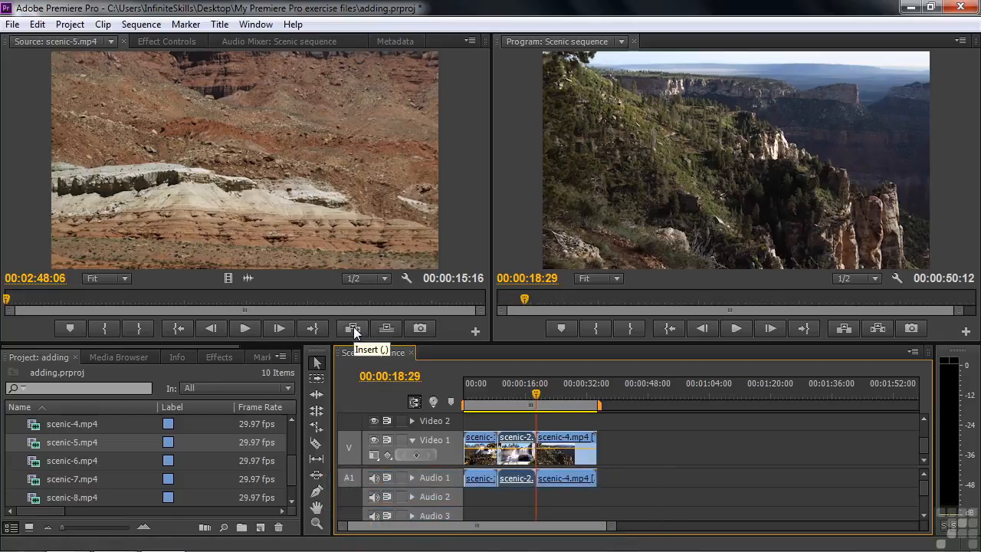
- Insert scenic-5 at the playhead before scenic-4 and scrub to check it
left_click(353, 328)
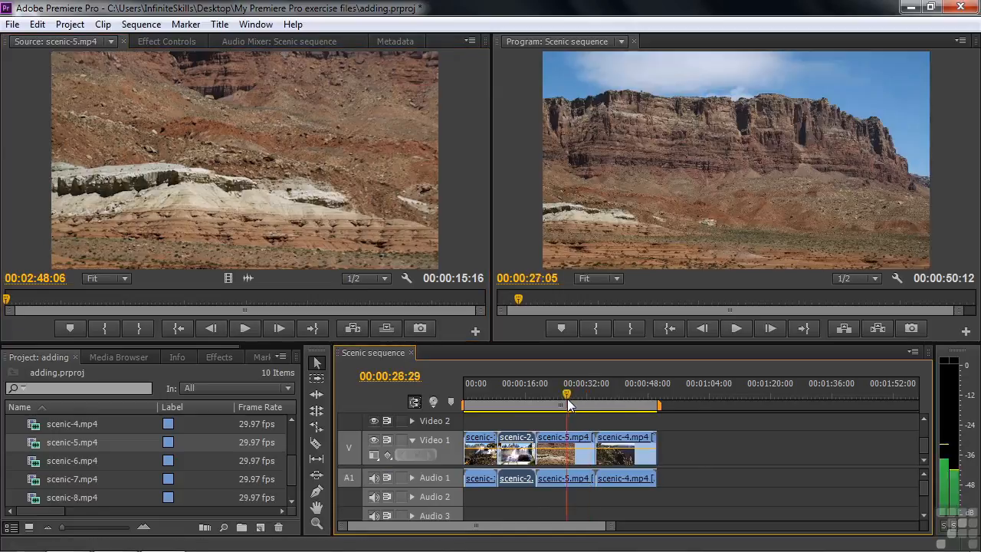
left_click_drag(567, 393, 536, 393)
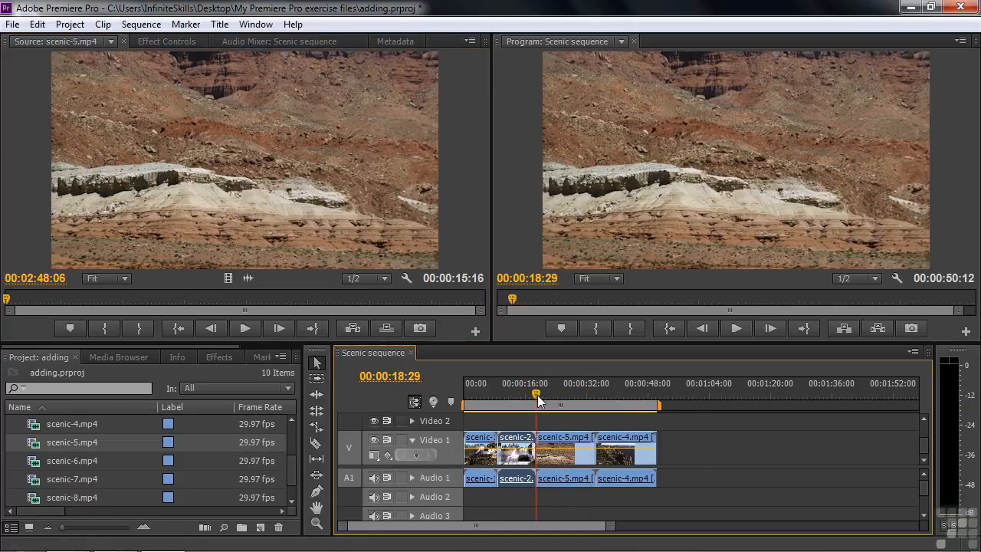
left_click_drag(536, 393, 559, 393)
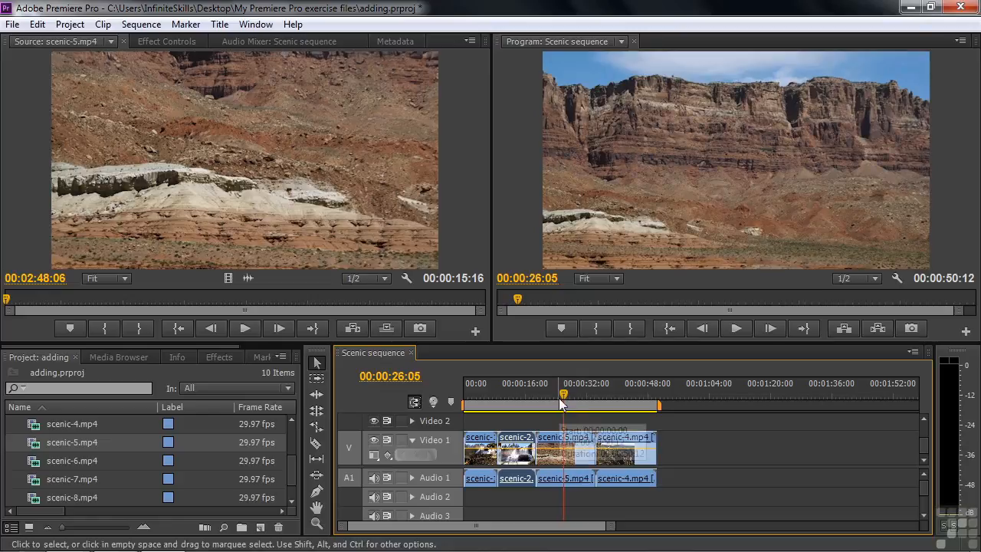
mouse_move(37, 467)
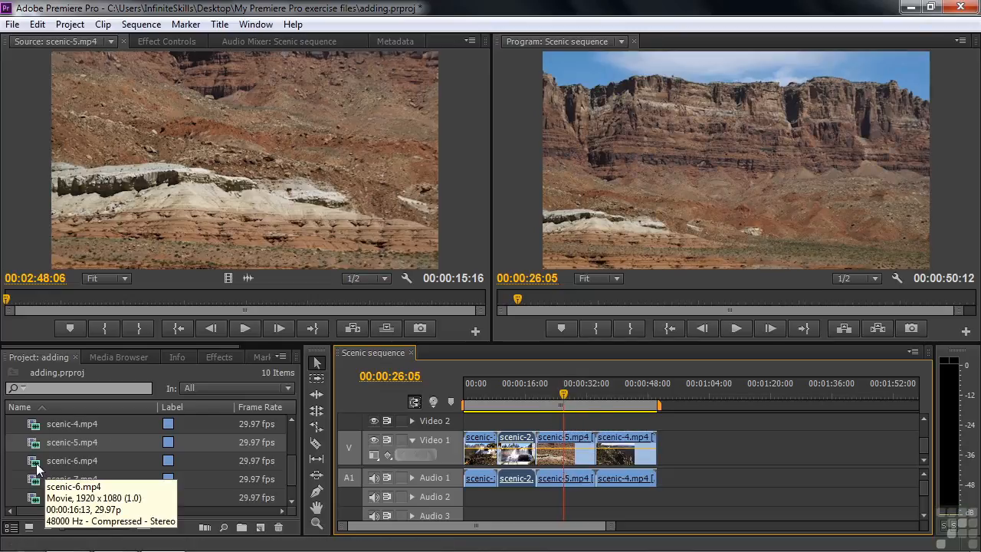
- Open scenic-6.mp4 from the Project panel in the Source Monitor
double_click(71, 460)
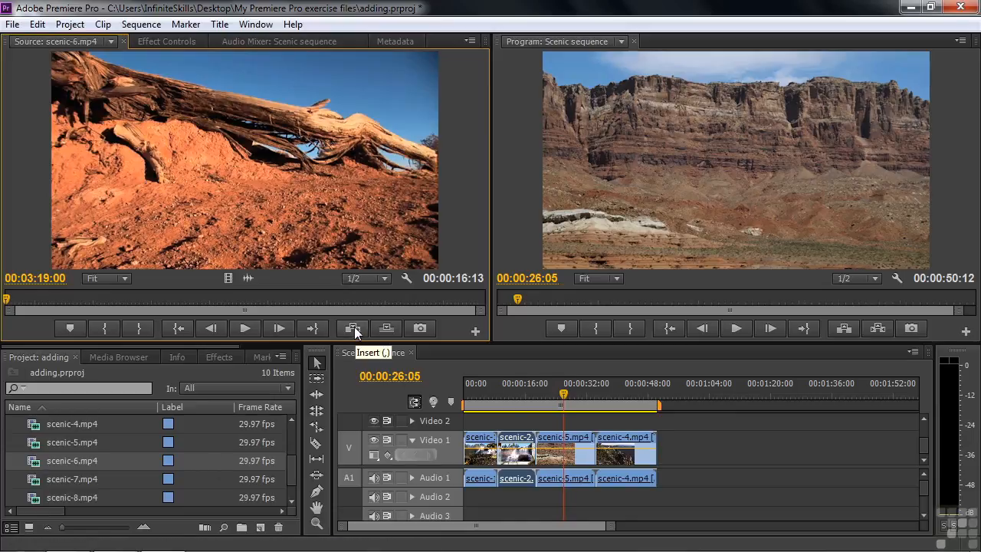
left_click(352, 327)
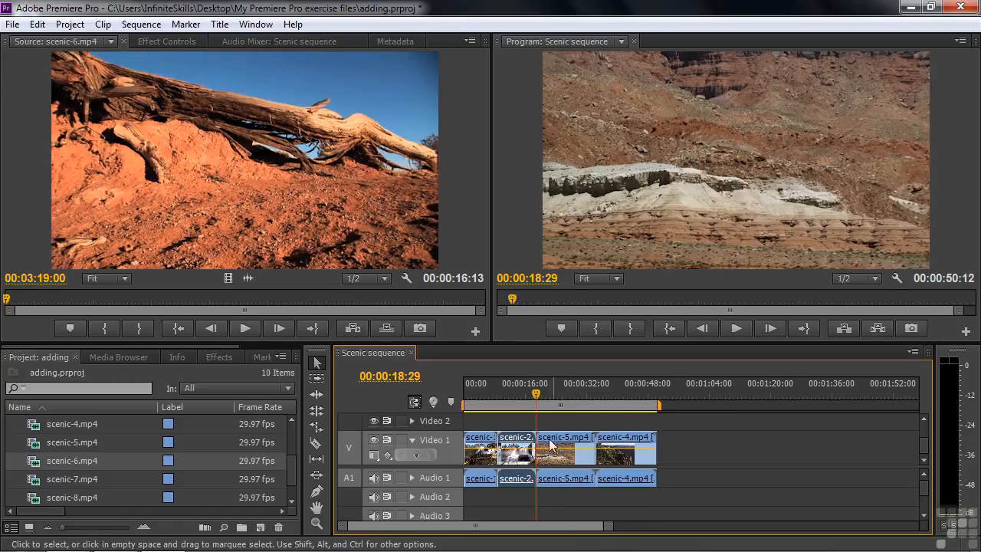
mouse_move(344, 199)
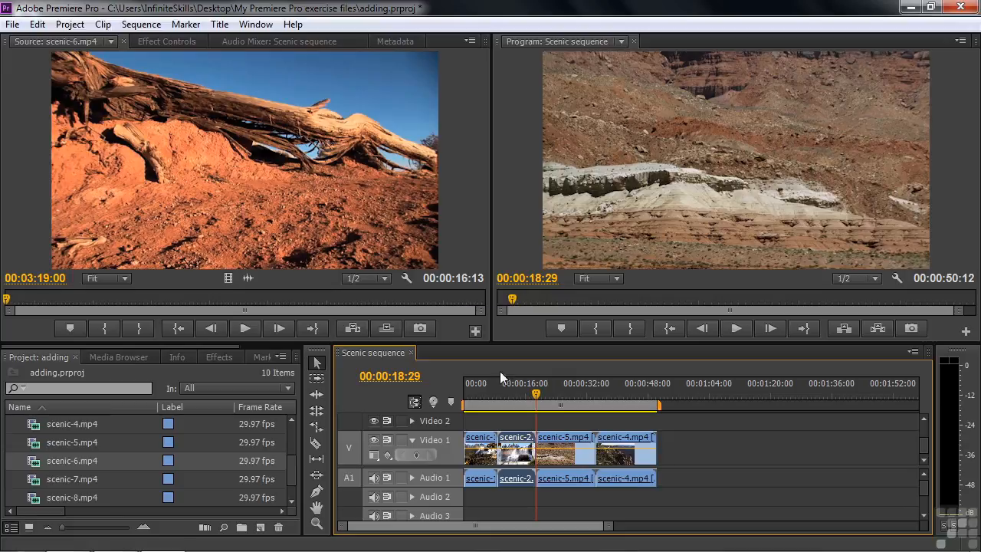
mouse_move(559, 447)
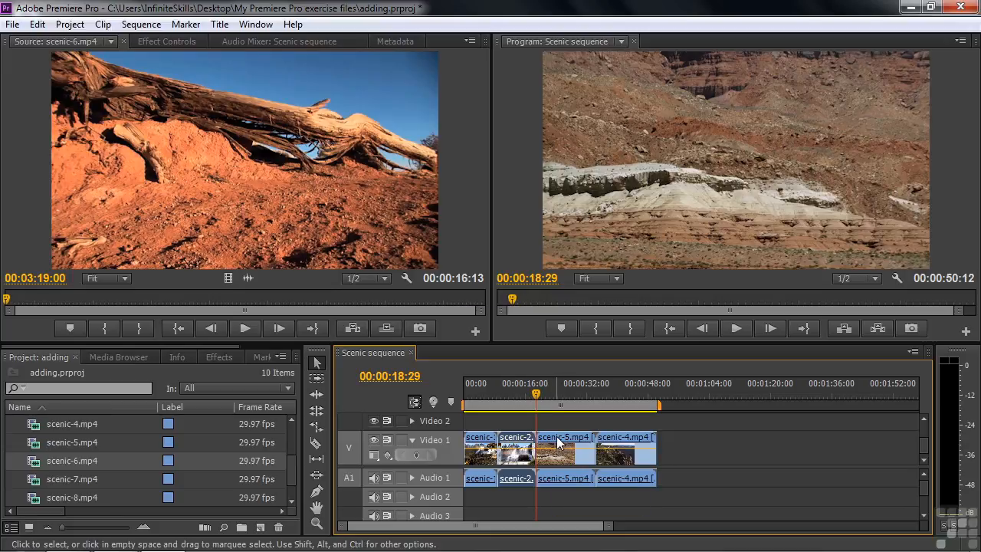
mouse_move(559, 459)
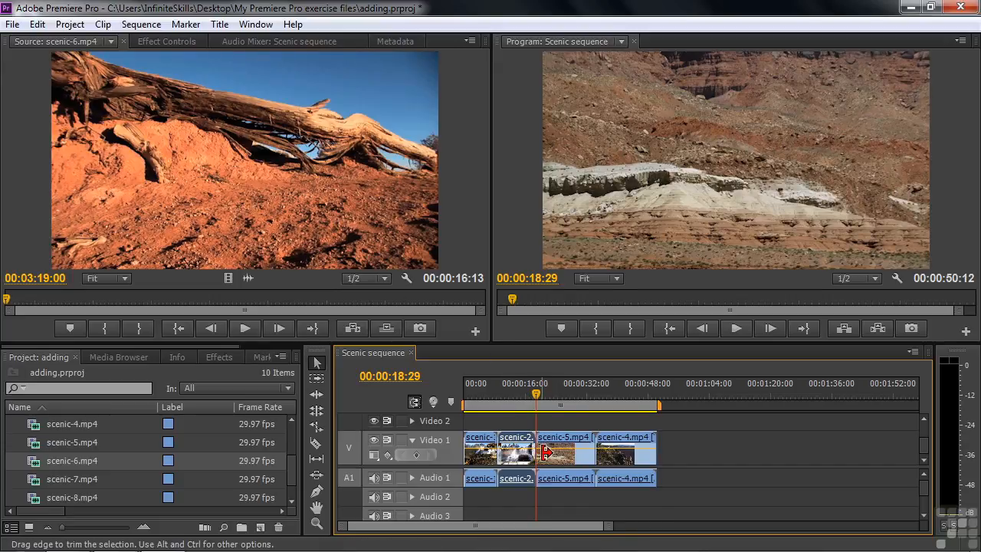
mouse_move(609, 456)
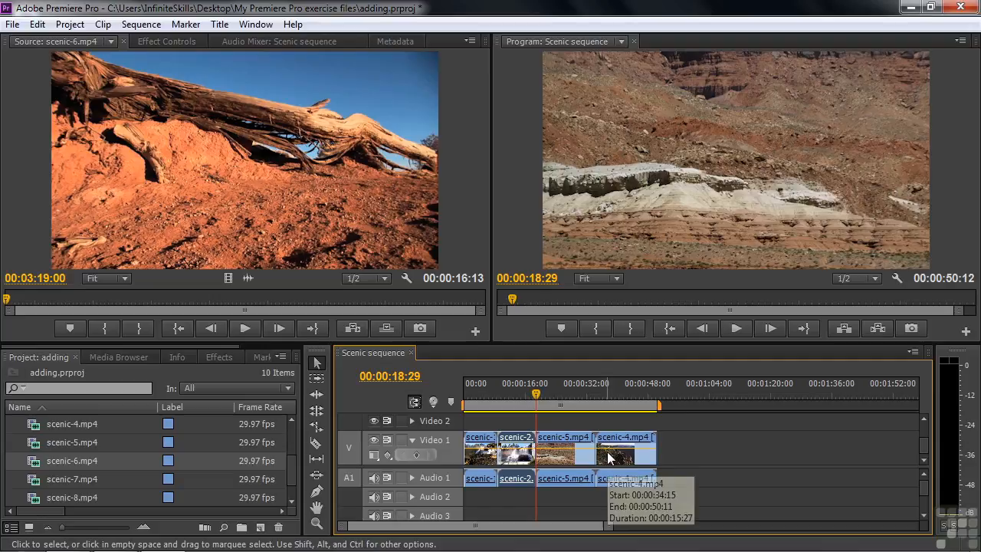
mouse_move(386, 328)
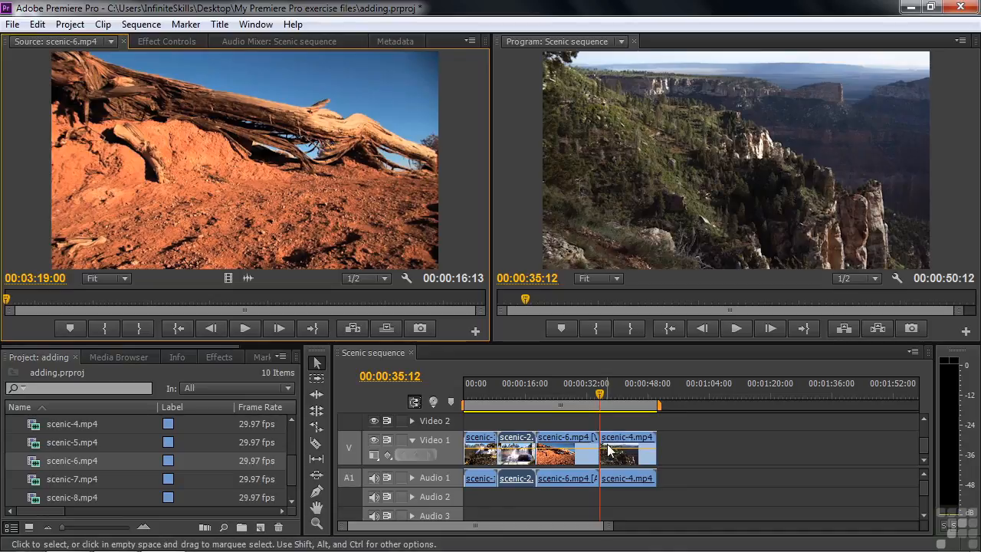
mouse_move(609, 435)
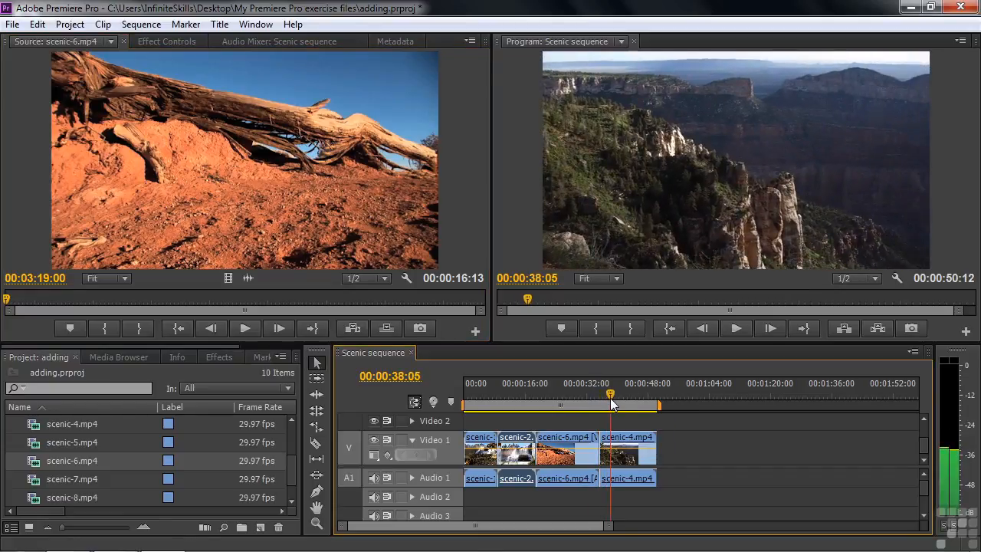
- Scrub the timeline around scenic-6 and scenic-4 to check the overwrite
left_click_drag(613, 395, 607, 394)
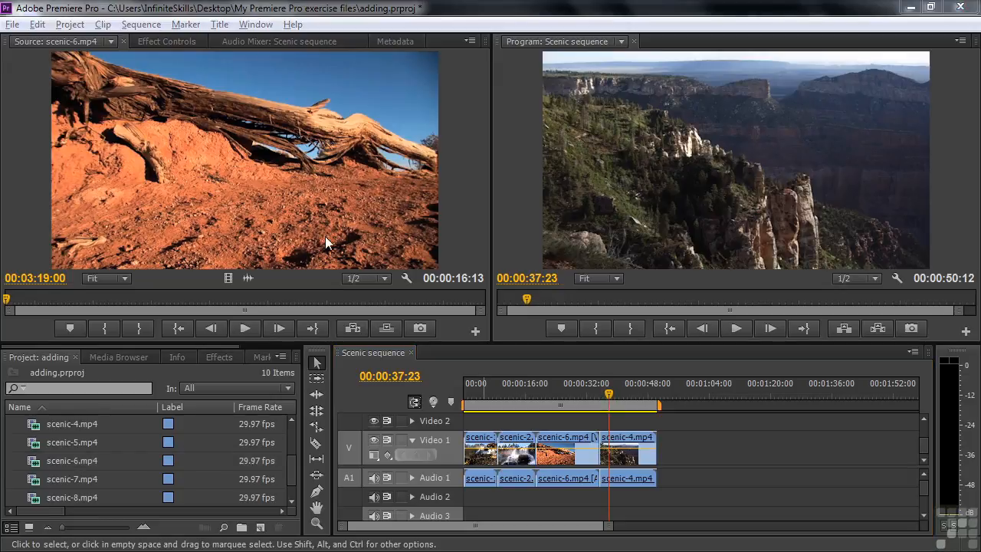
mouse_move(307, 253)
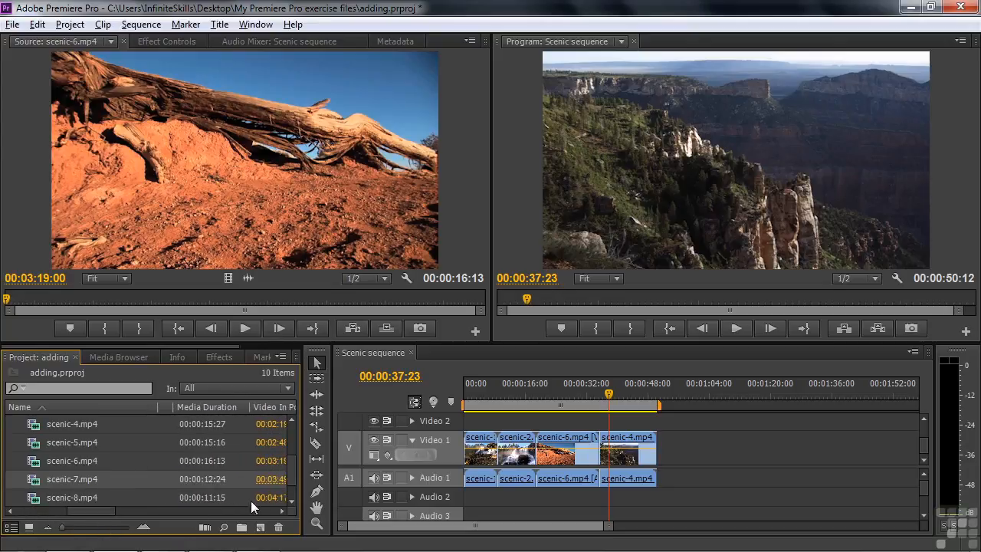
mouse_move(61, 488)
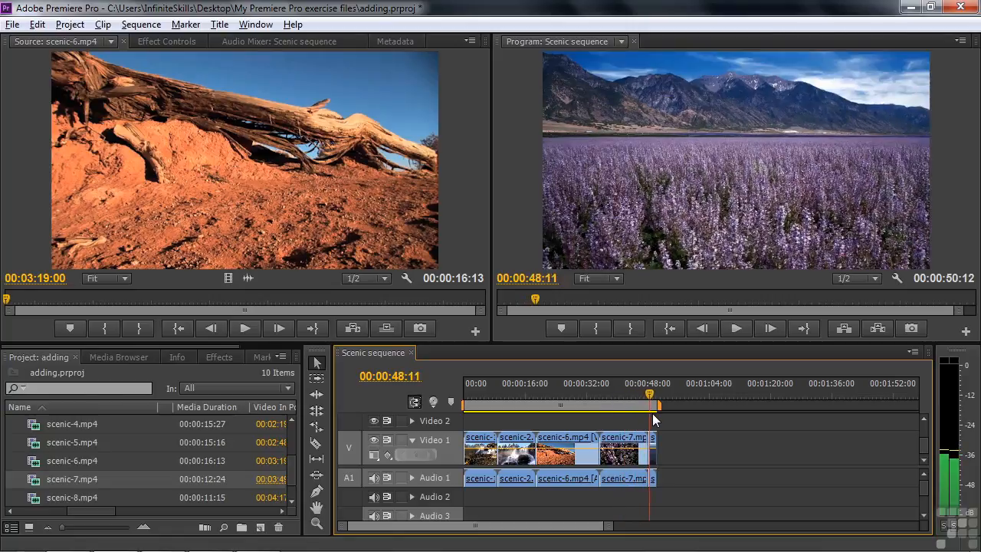
- Scrub near the sequence end to preview scenic-7 over scenic-4
left_click_drag(649, 394, 622, 395)
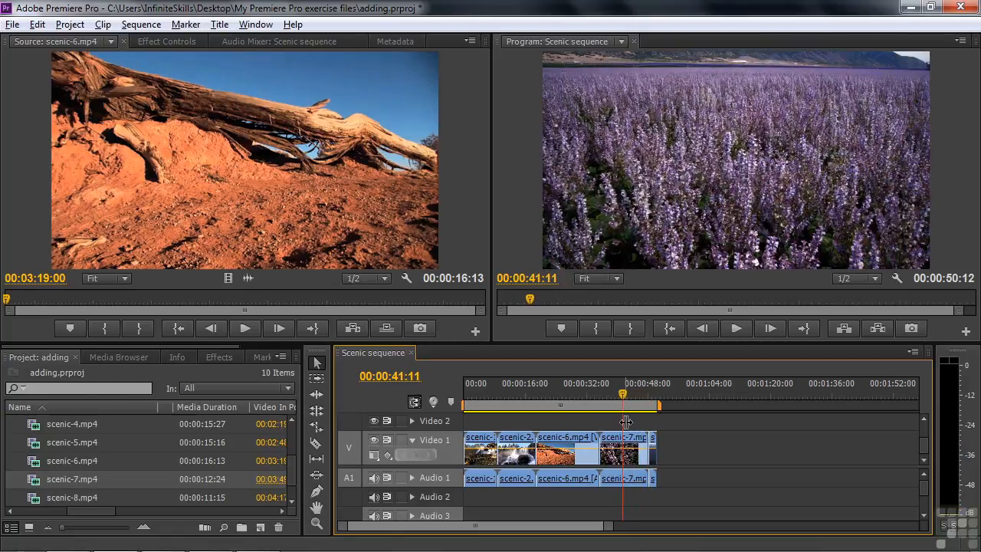